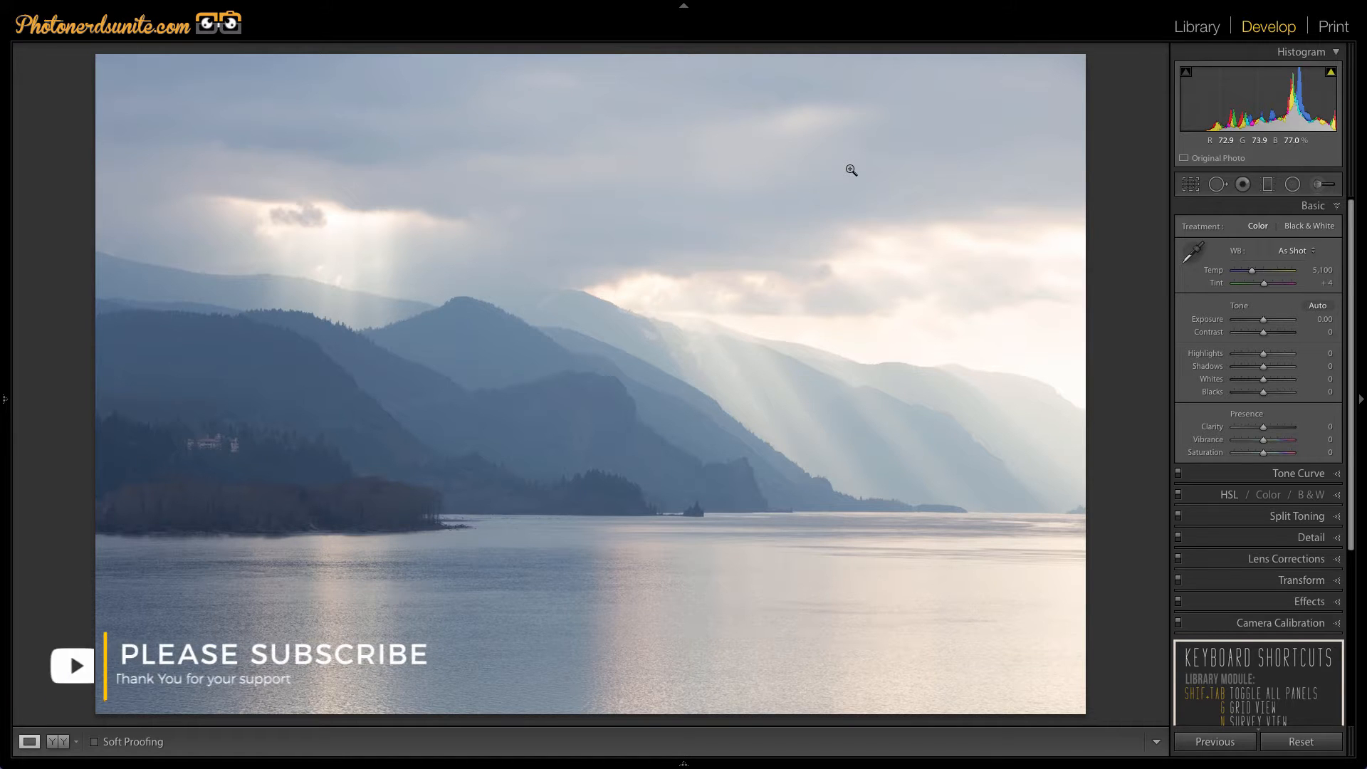
pyautogui.moveTo(1038, 220)
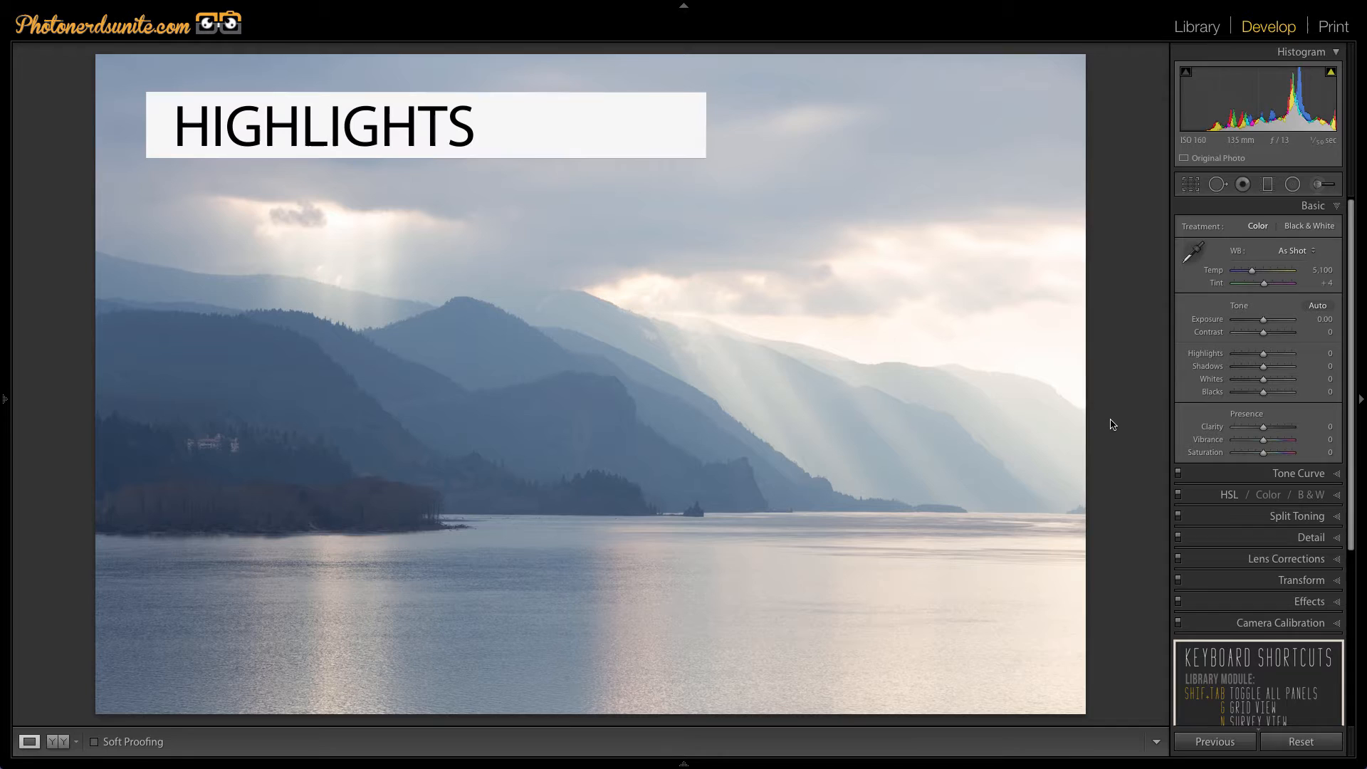
pyautogui.moveTo(1273, 356)
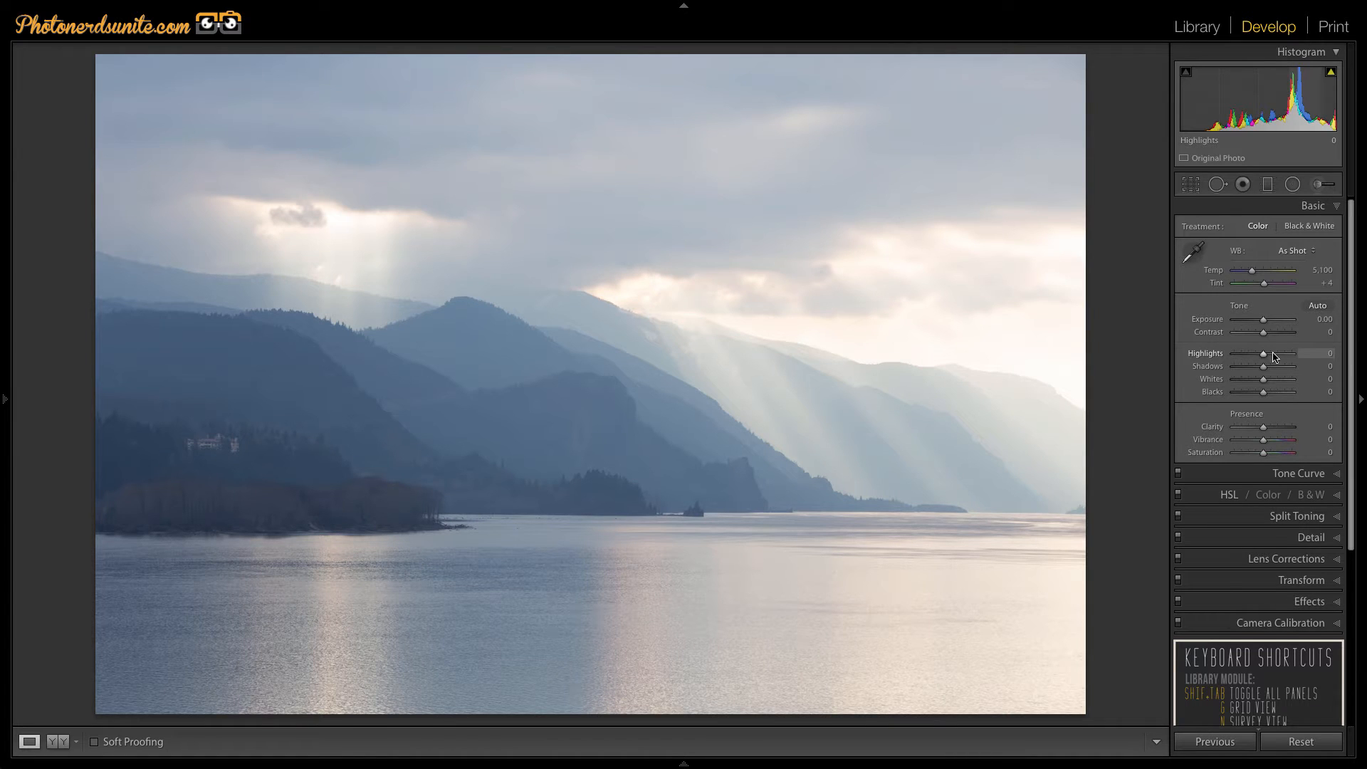
# Swing Highlights up and down on the sky, finishing fully darkened at -100.
pyautogui.moveTo(1263, 354); pyautogui.dragTo(1315, 354)
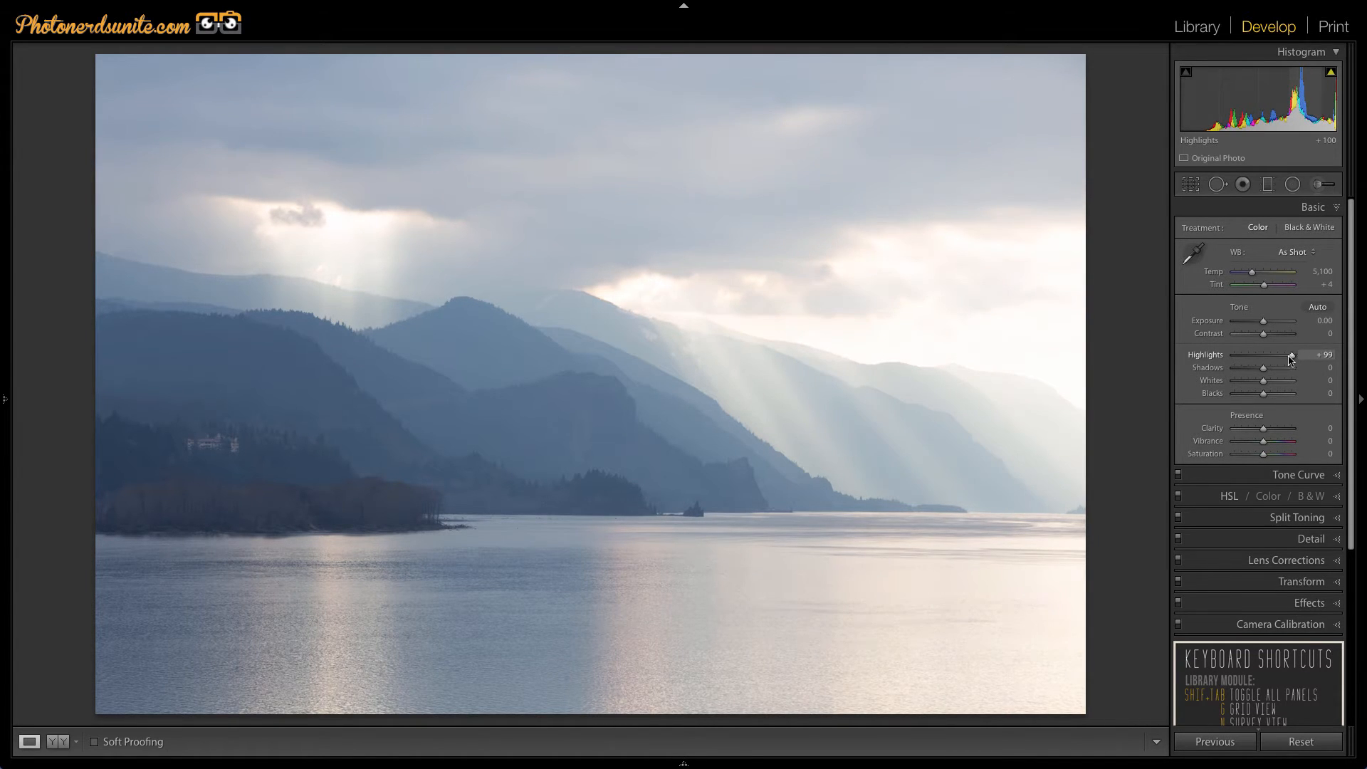
pyautogui.moveTo(1290, 356); pyautogui.dragTo(1261, 356)
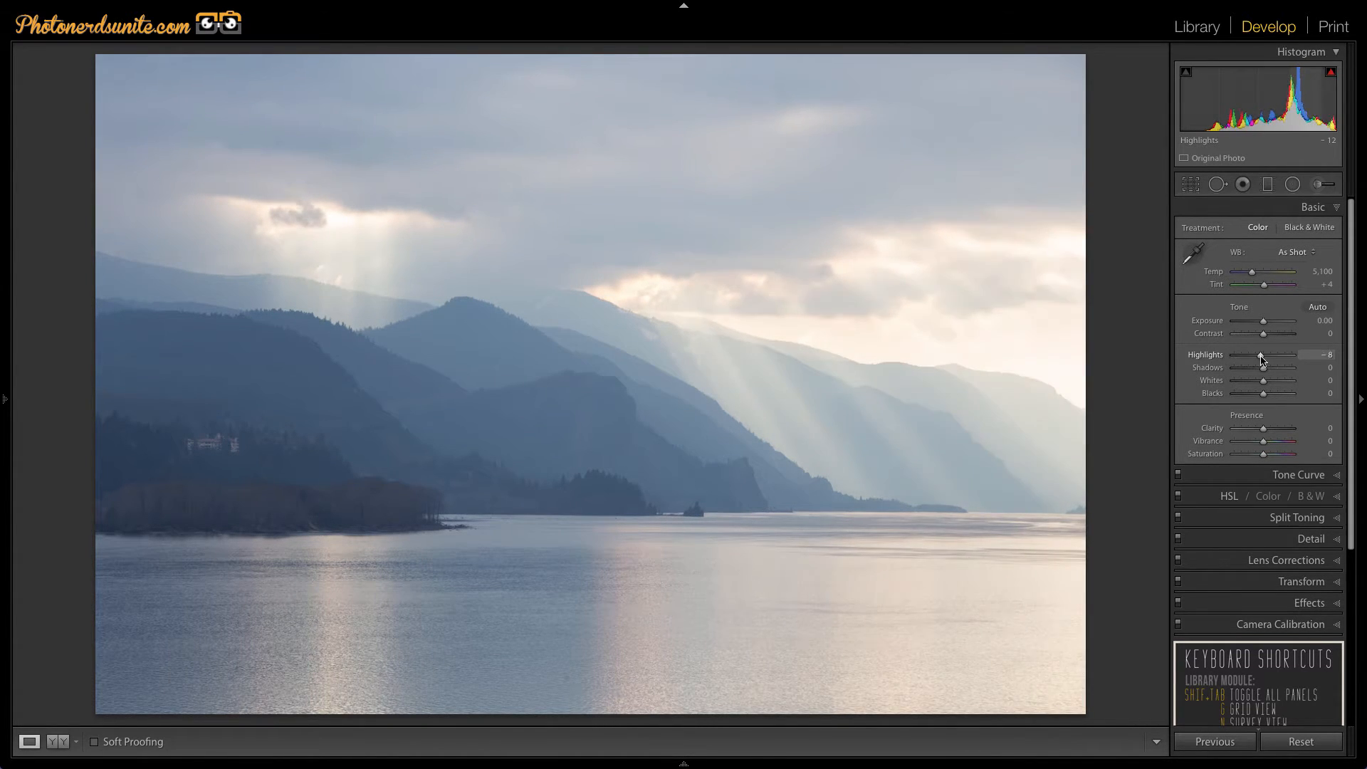
pyautogui.moveTo(1261, 354); pyautogui.dragTo(1240, 354)
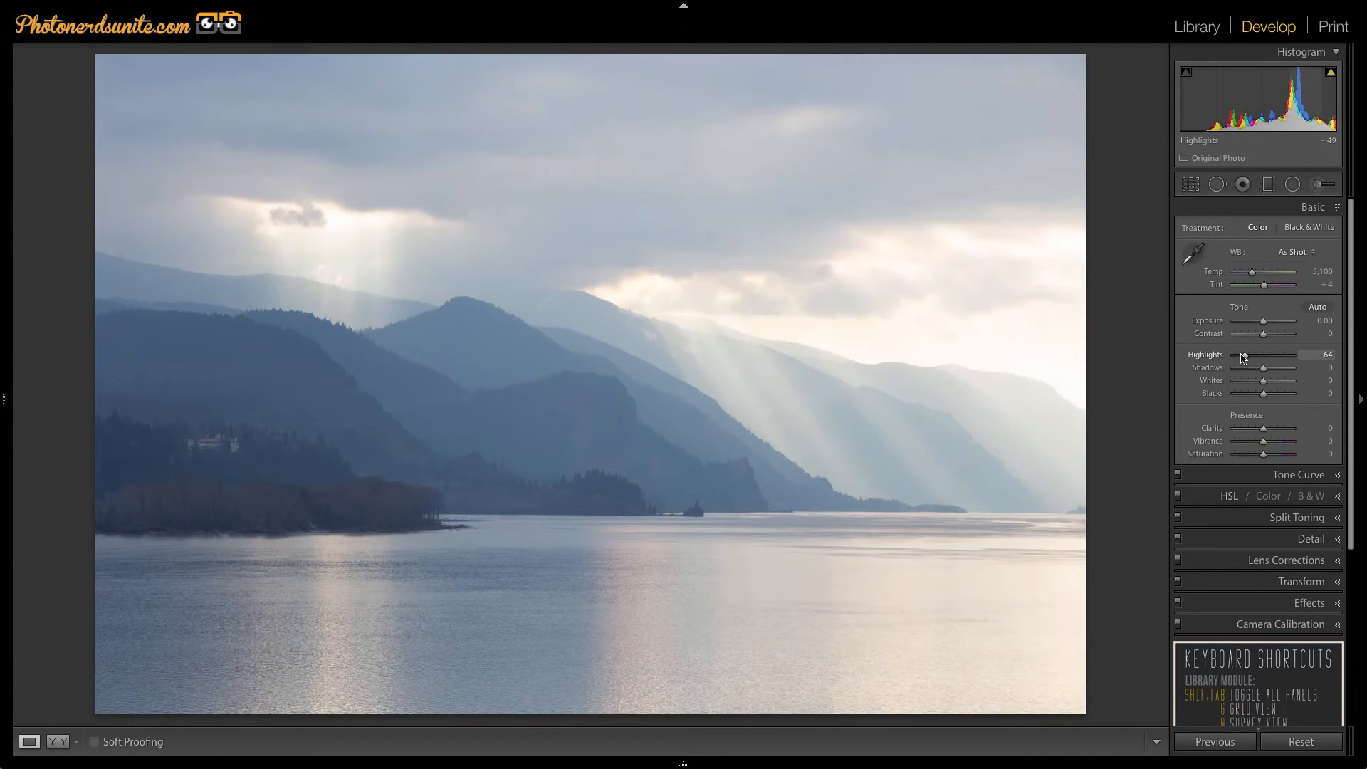
pyautogui.moveTo(1238, 355); pyautogui.dragTo(1265, 355)
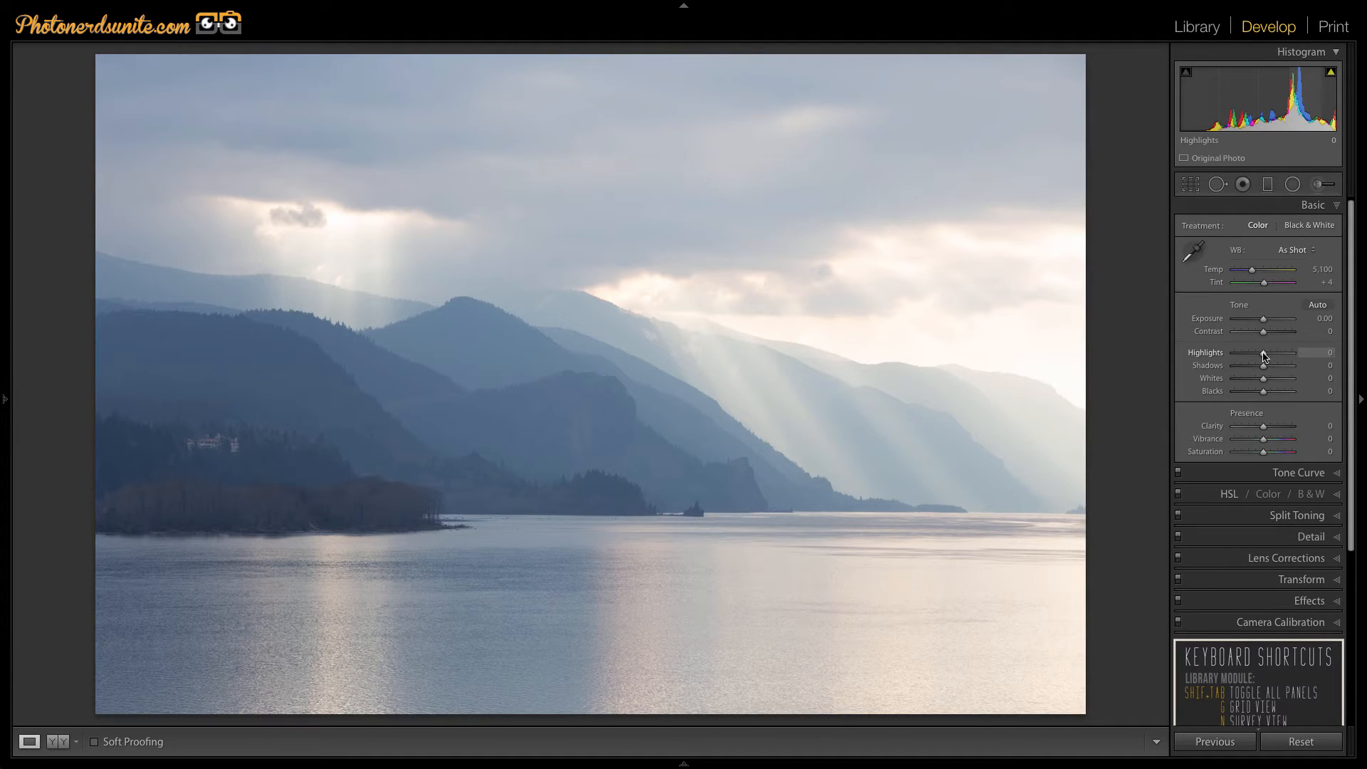
pyautogui.moveTo(1273, 353); pyautogui.dragTo(1234, 354)
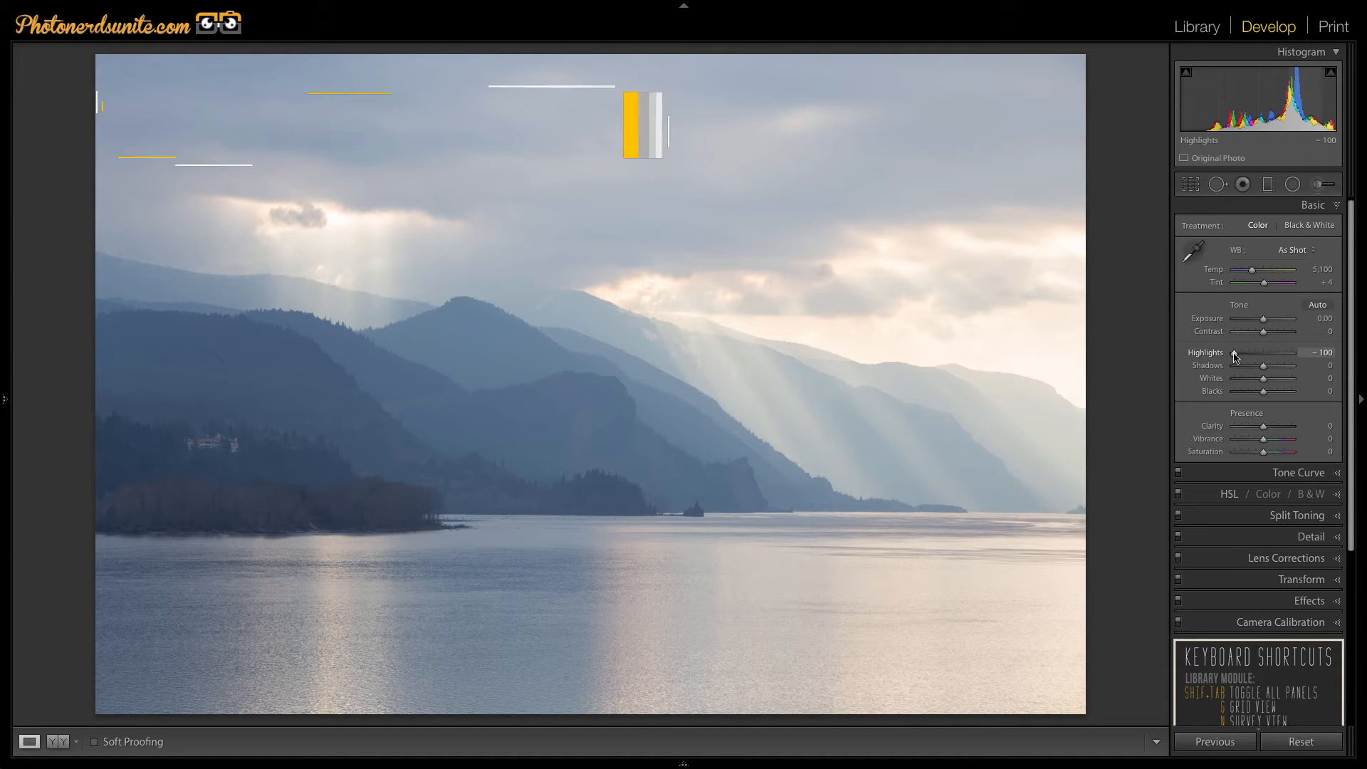
# Toggle the highlight and shadow clipping overlay on with J, then off again.
pyautogui.press('j')
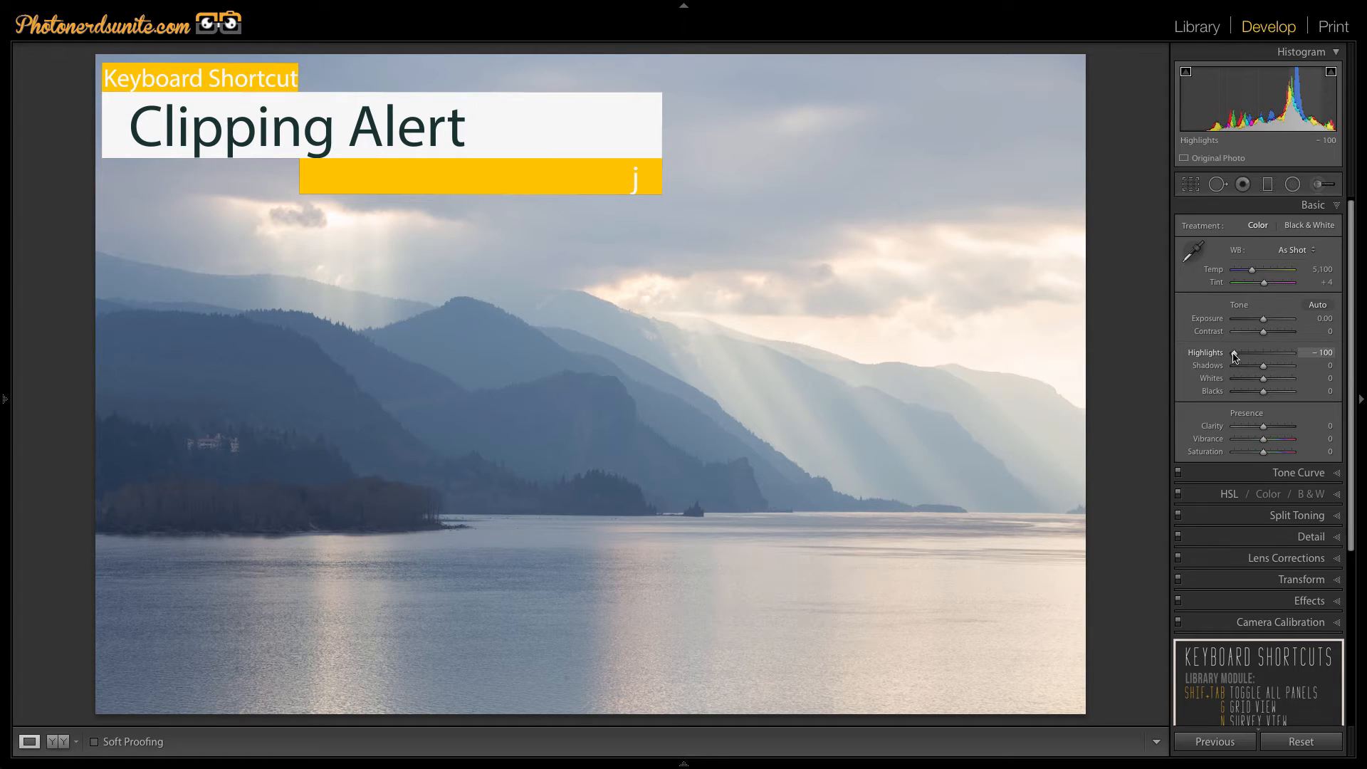
pyautogui.press('j')
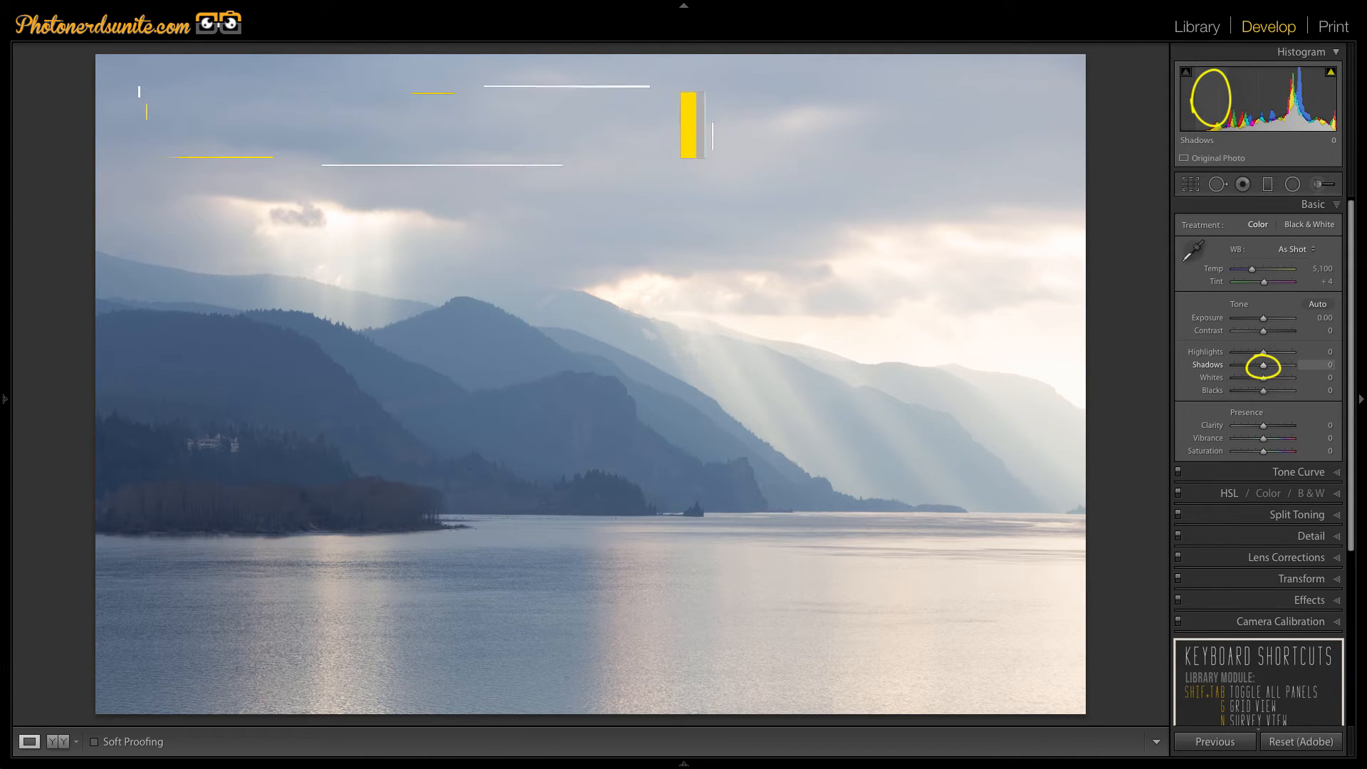
# Push Shadows to +100 and -100 on the dark hills, then return it to 0.
pyautogui.moveTo(1261, 366); pyautogui.dragTo(1289, 366)
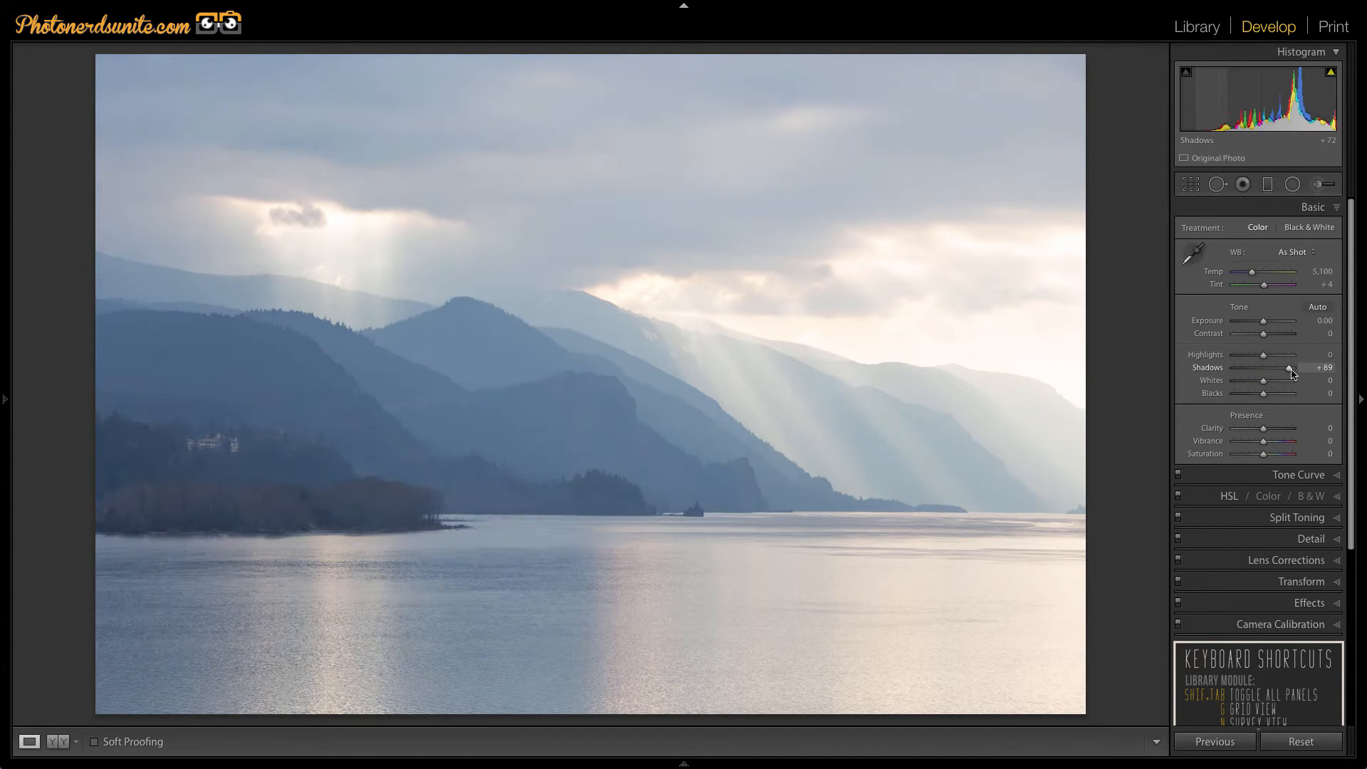
pyautogui.moveTo(1288, 367); pyautogui.dragTo(1230, 367)
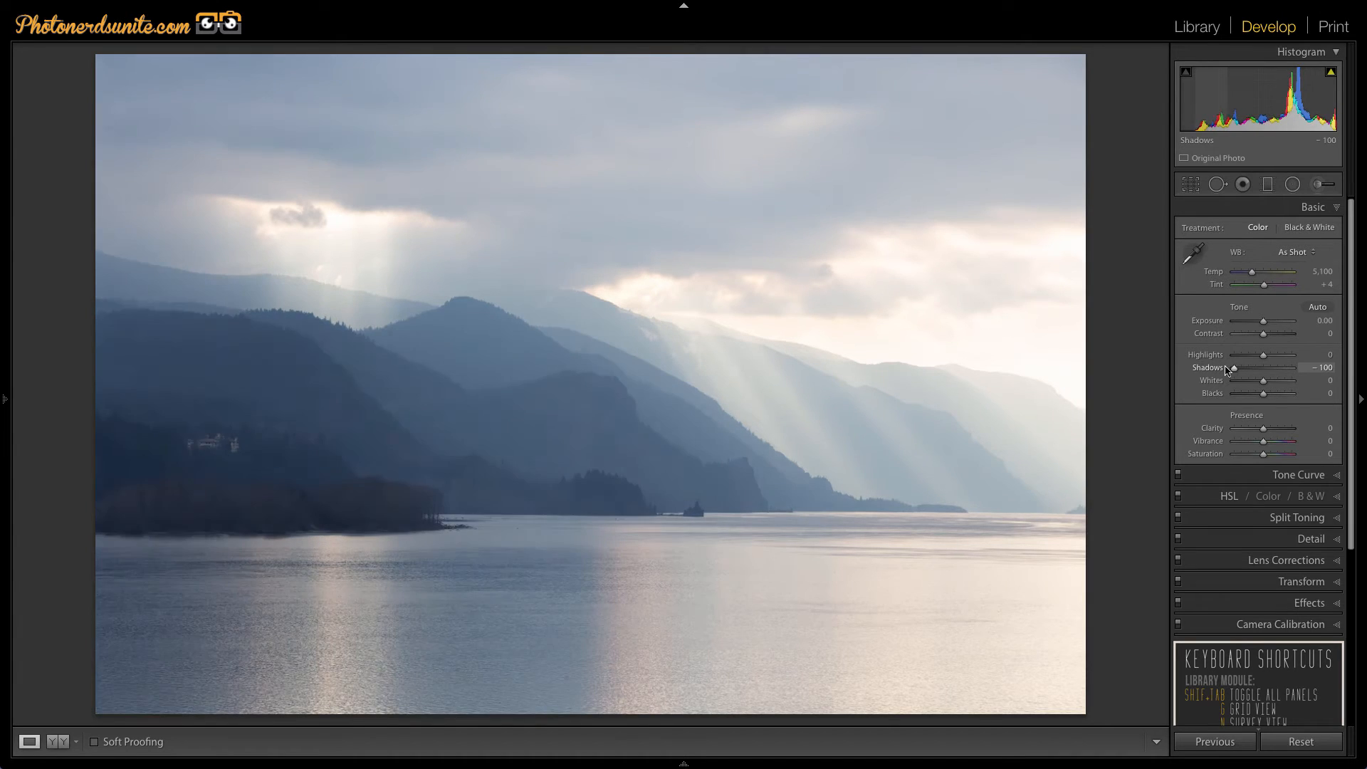
pyautogui.moveTo(1234, 367); pyautogui.dragTo(1293, 367)
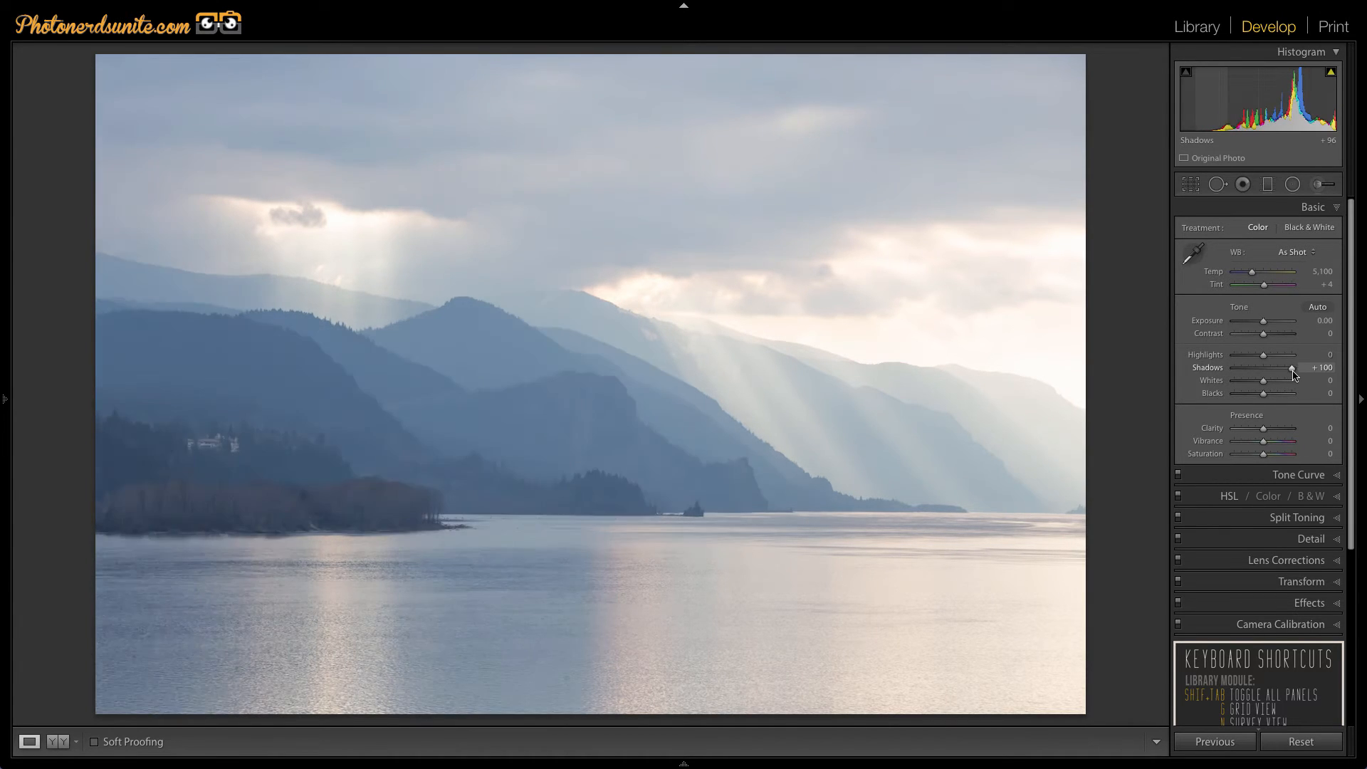
pyautogui.moveTo(1288, 367); pyautogui.dragTo(1235, 367)
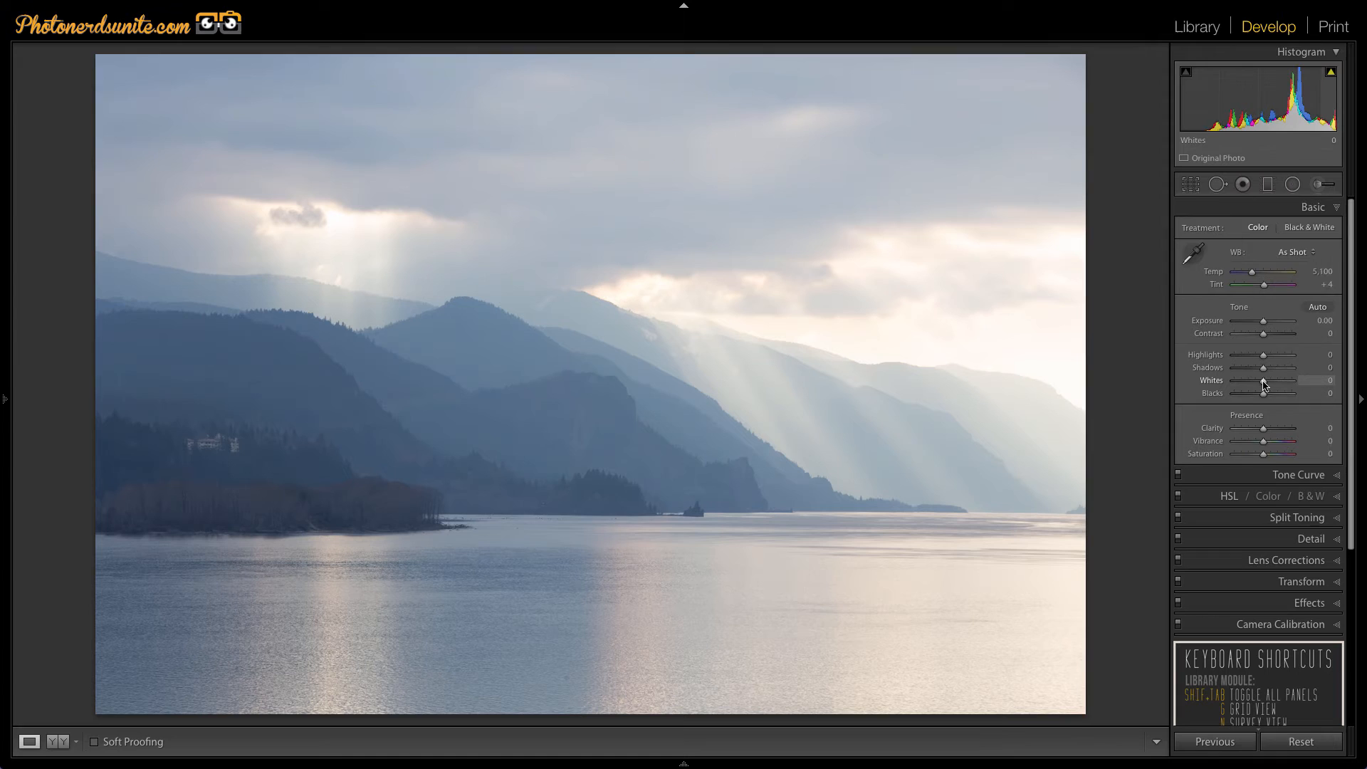
# Sweep Whites between -100 and +100 to see the sky and light rays change.
pyautogui.moveTo(1265, 380); pyautogui.dragTo(1316, 380)
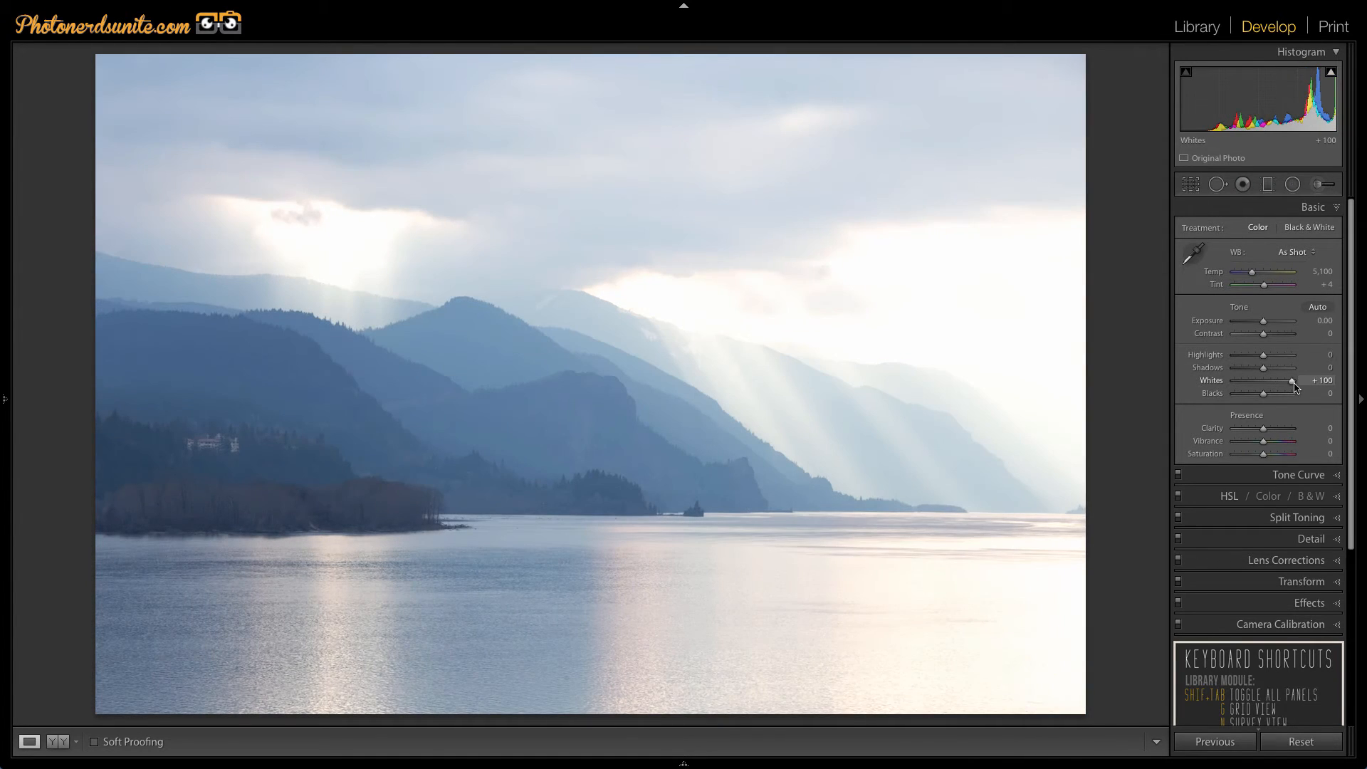
pyautogui.moveTo(1291, 381); pyautogui.dragTo(1232, 381)
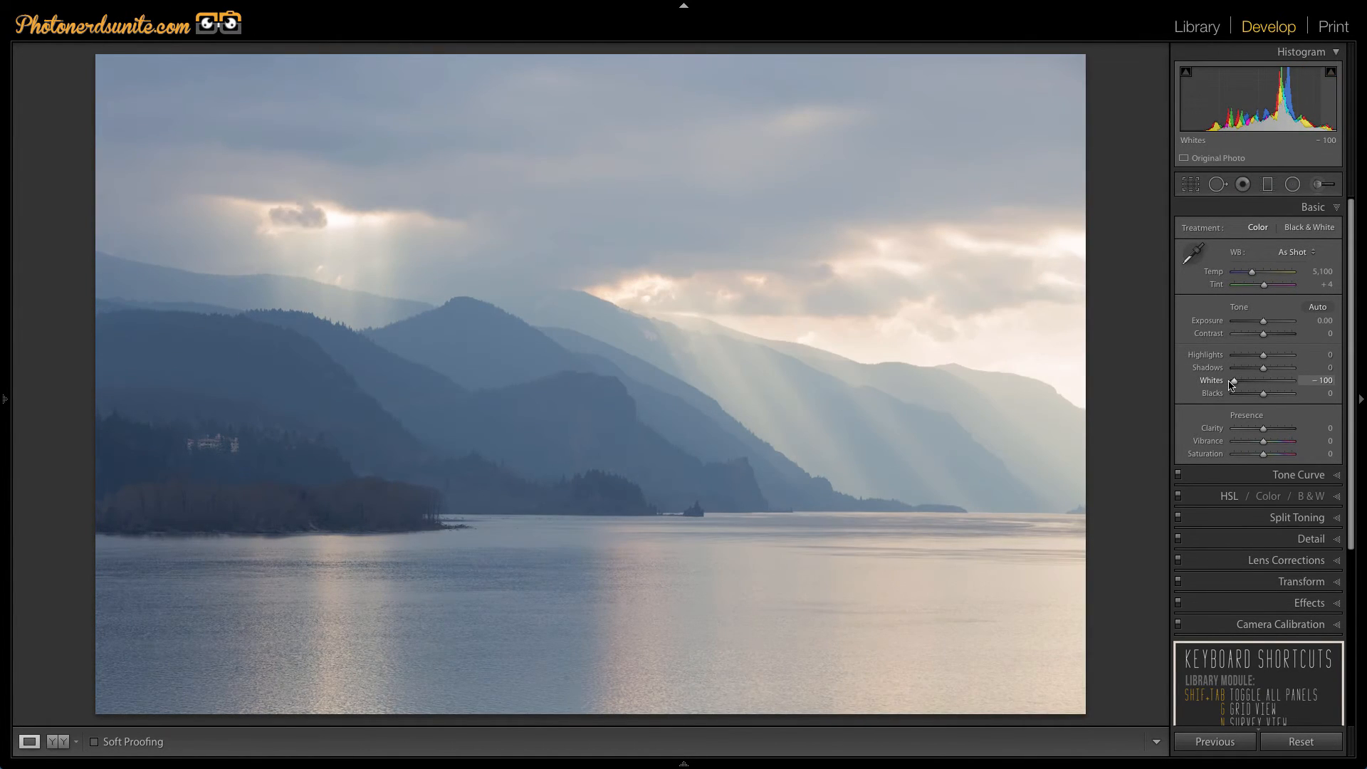
pyautogui.moveTo(1234, 380); pyautogui.dragTo(1299, 380)
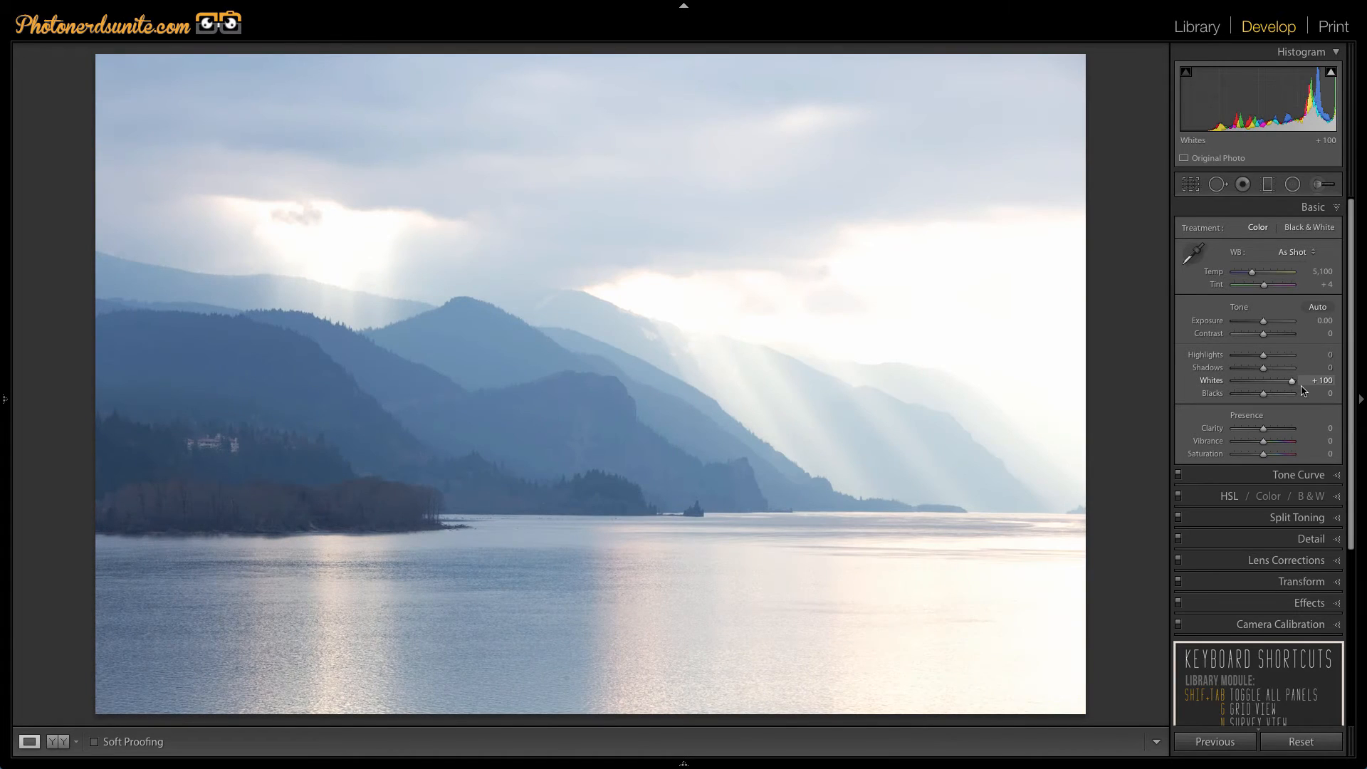
pyautogui.moveTo(1289, 380); pyautogui.dragTo(1238, 380)
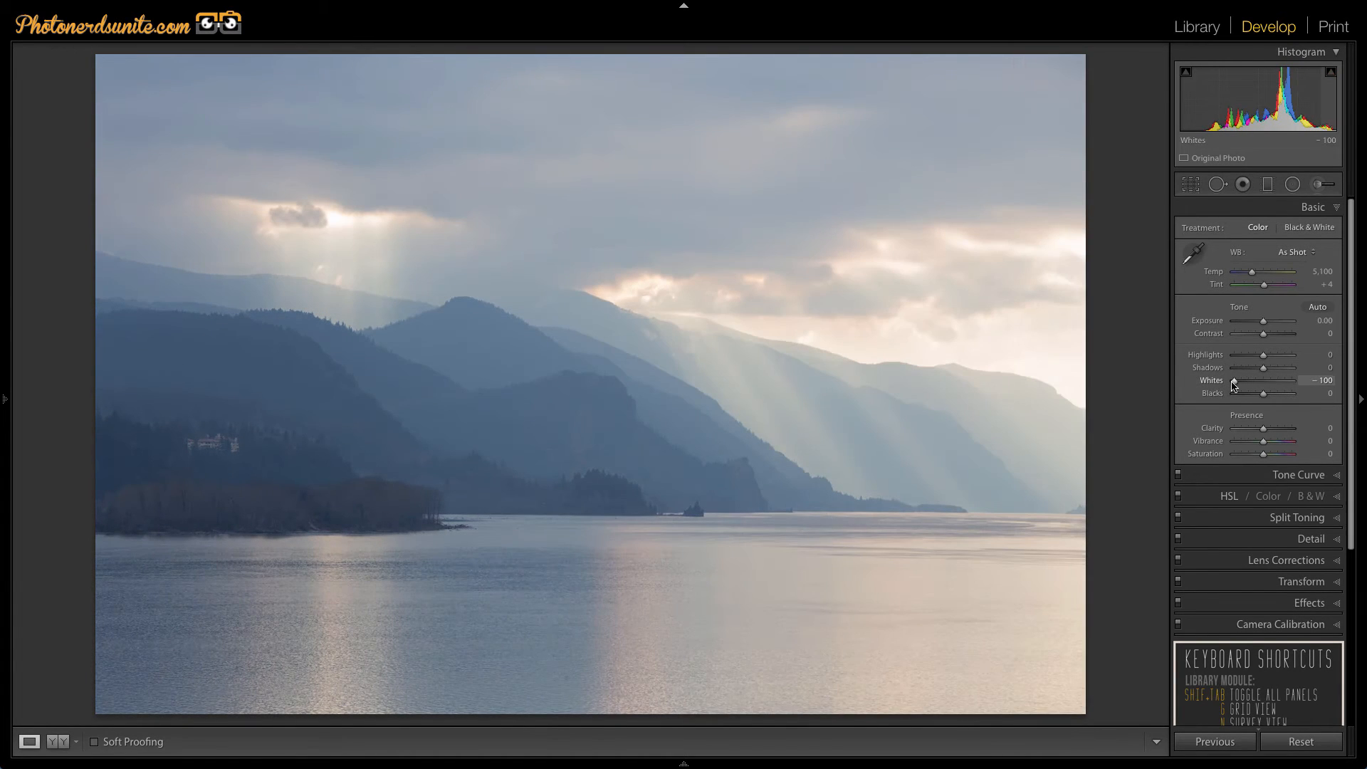
pyautogui.moveTo(1273, 380); pyautogui.dragTo(1312, 380)
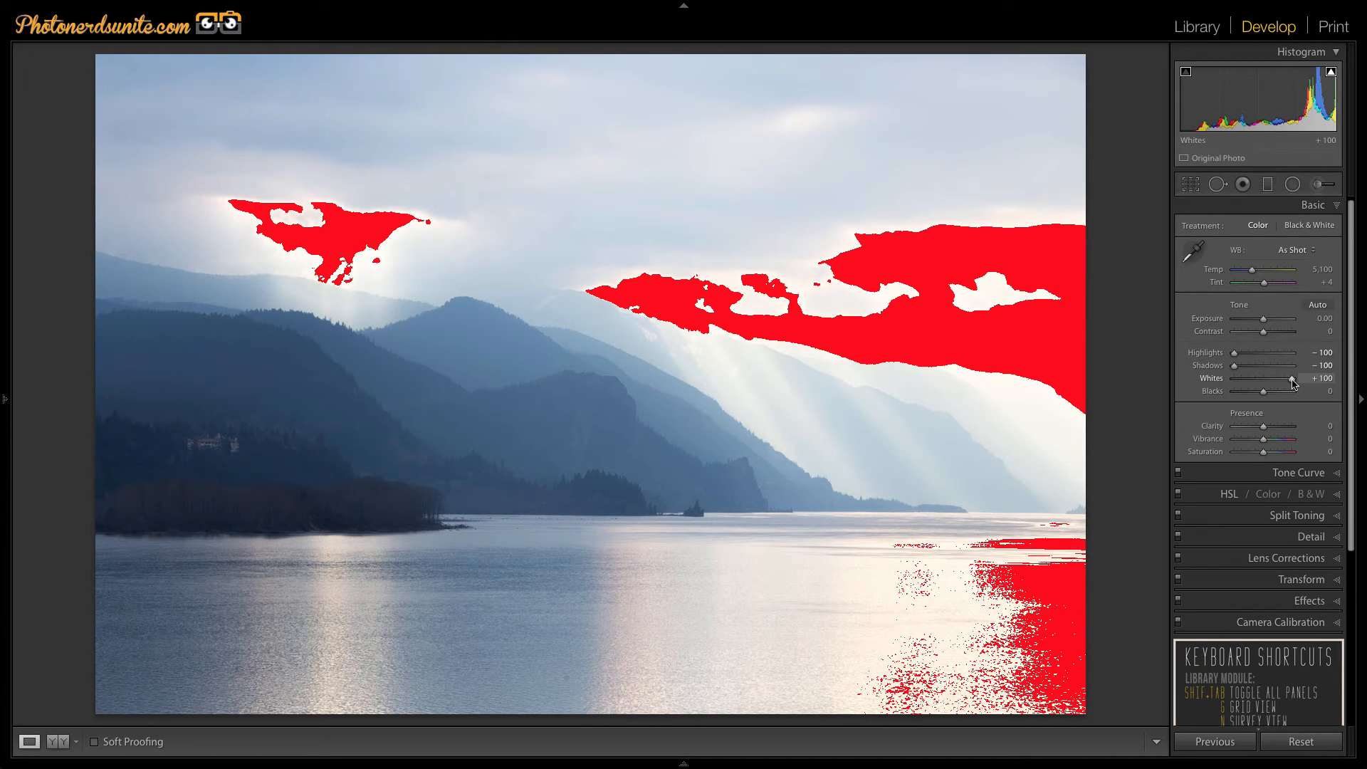
# Fine-tune Whites to about +43 so only small sky patches clip.
pyautogui.moveTo(1317, 378); pyautogui.dragTo(1277, 378)
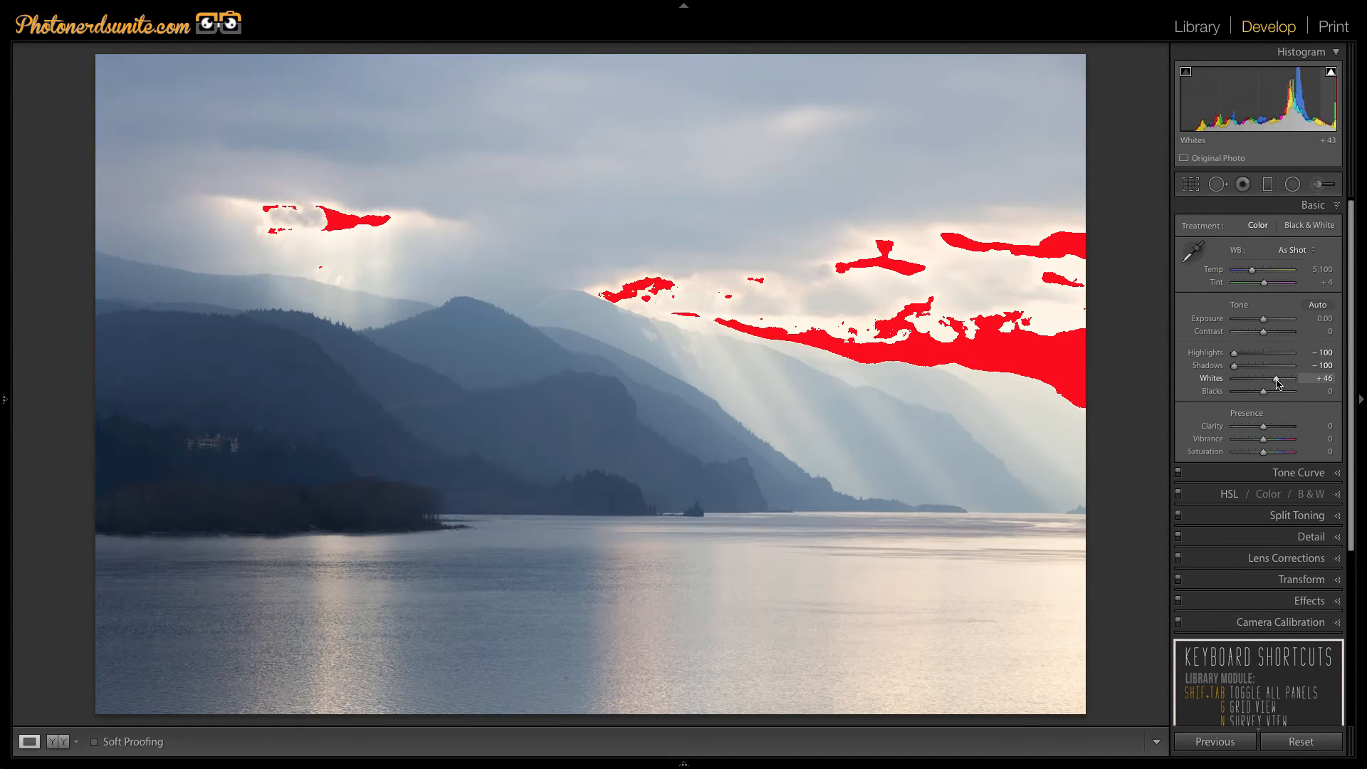
pyautogui.moveTo(1274, 378); pyautogui.dragTo(1281, 378)
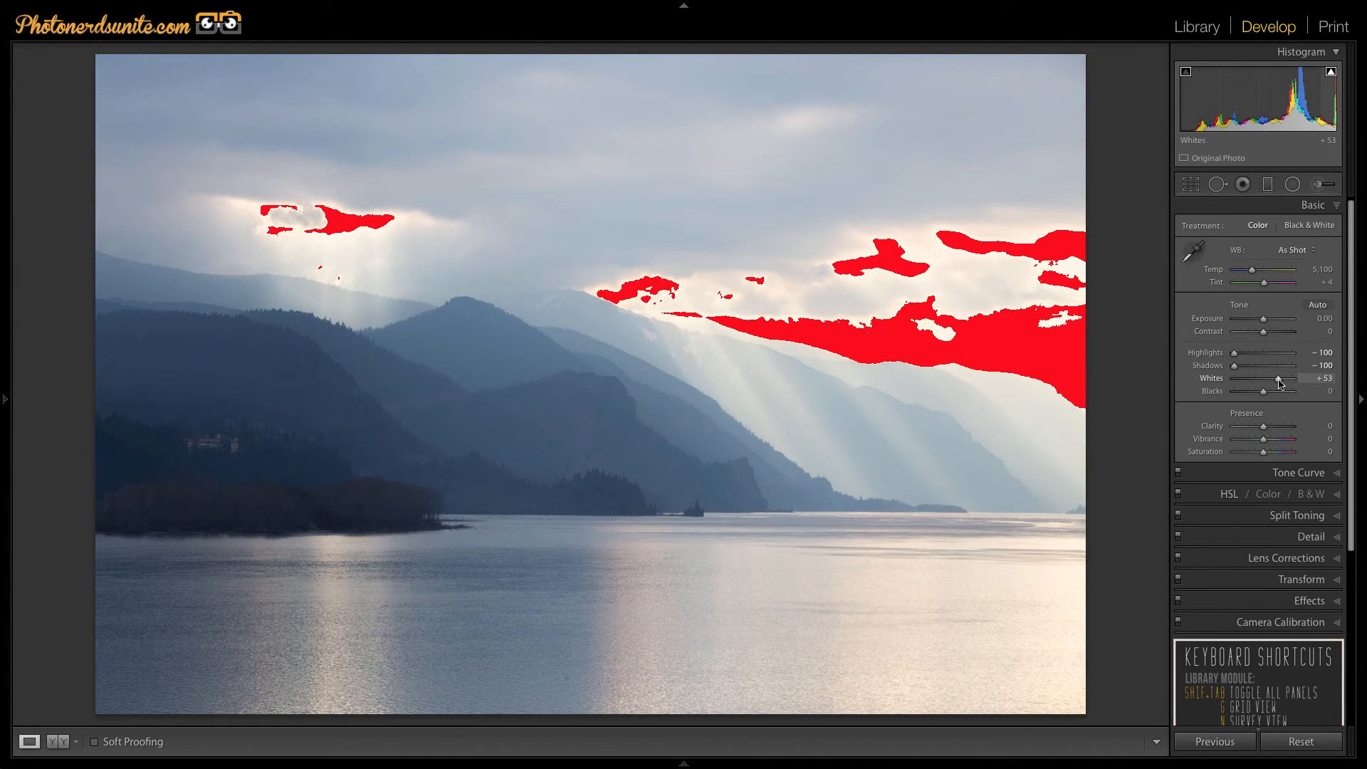
pyautogui.moveTo(1278, 378); pyautogui.dragTo(1283, 378)
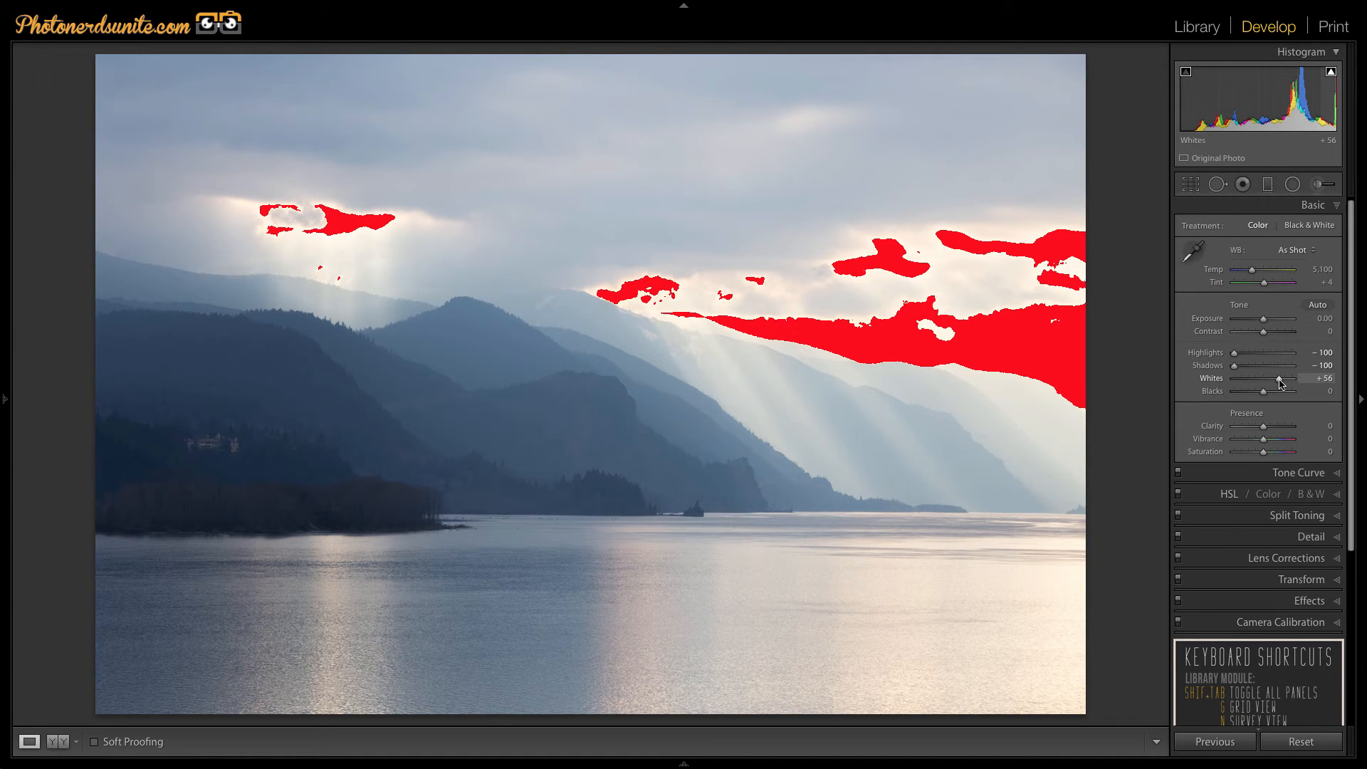
pyautogui.moveTo(1283, 378); pyautogui.dragTo(1278, 378)
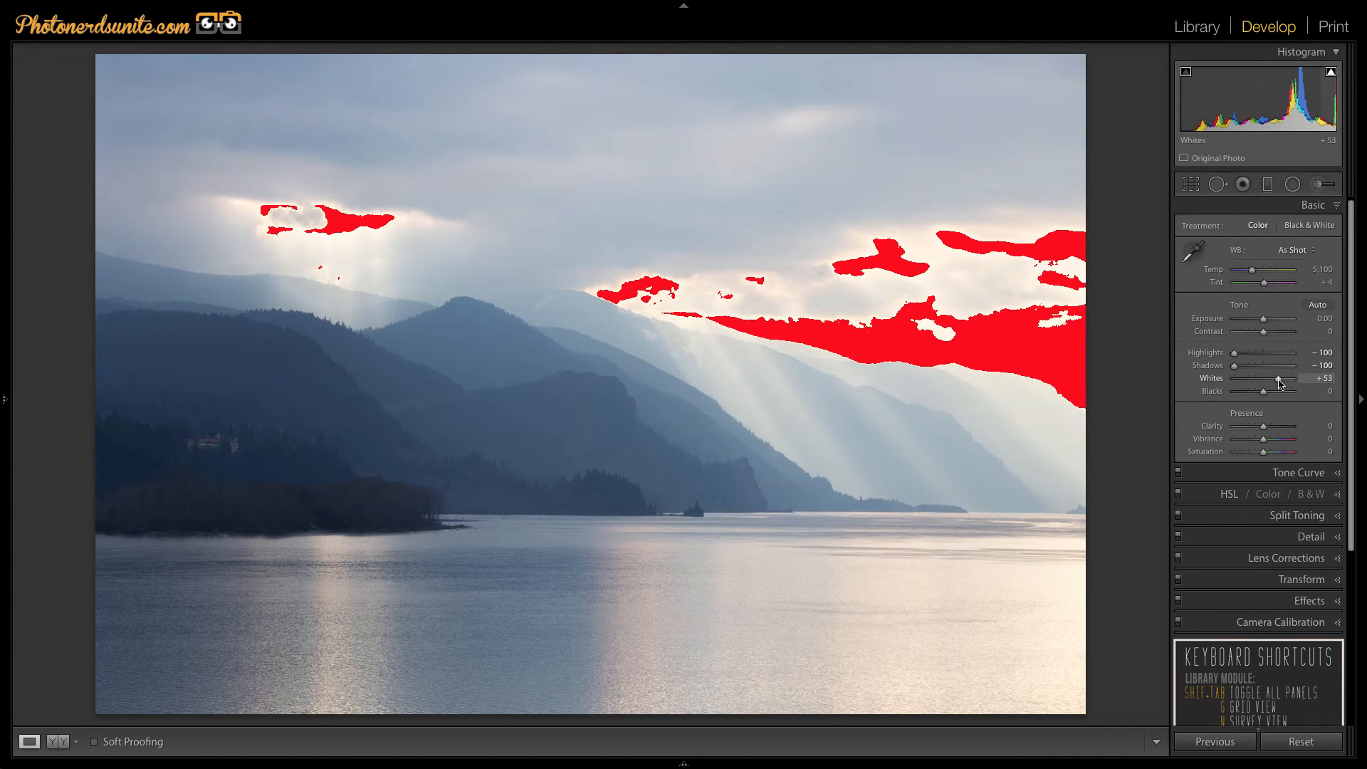
pyautogui.moveTo(1282, 378); pyautogui.dragTo(1276, 378)
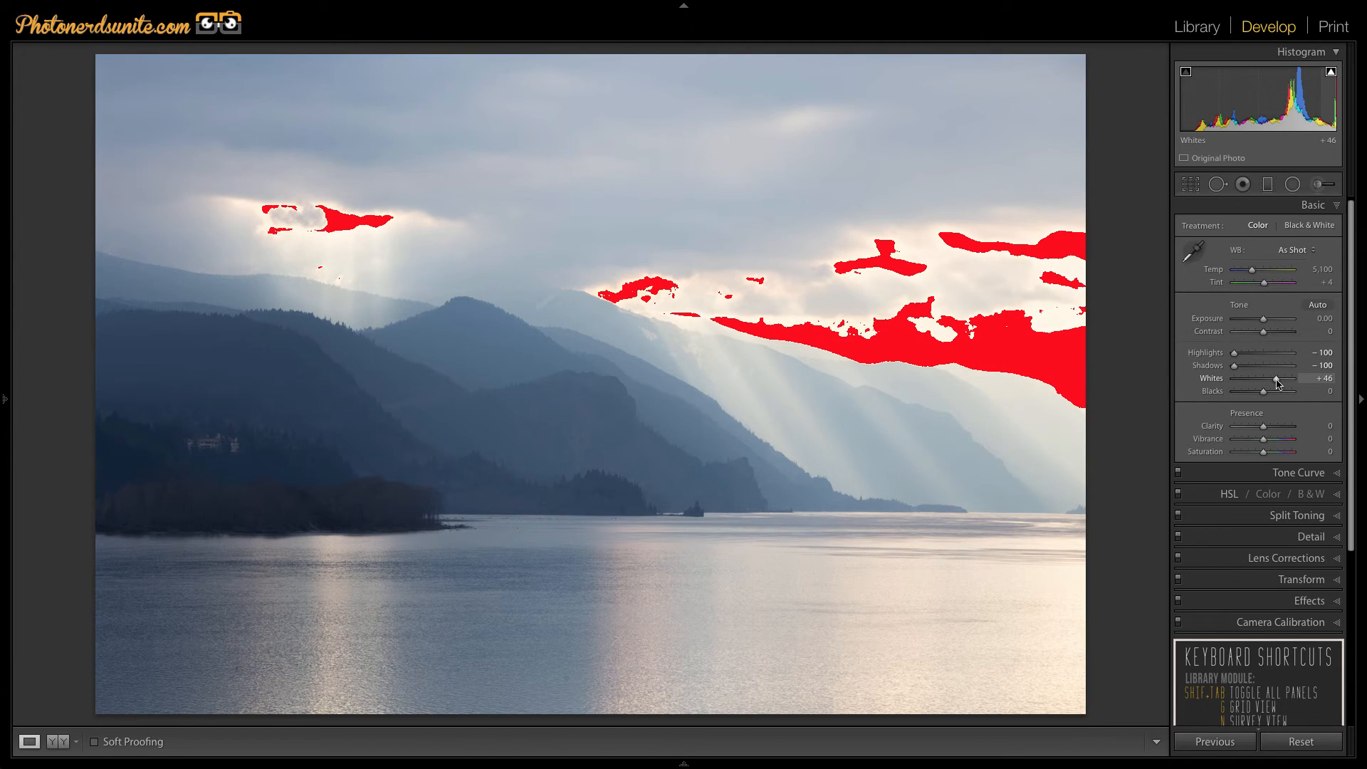
pyautogui.moveTo(1277, 378); pyautogui.dragTo(1273, 378)
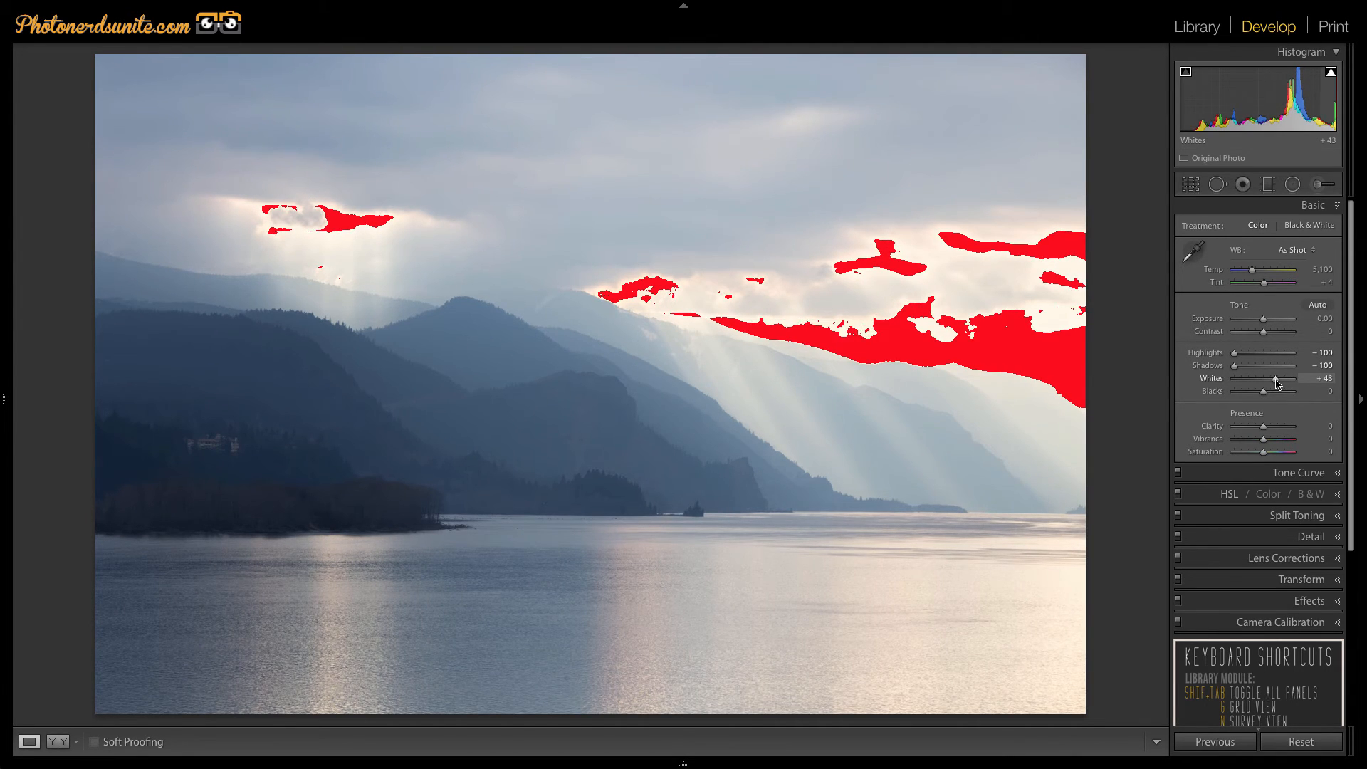
pyautogui.moveTo(1276, 379); pyautogui.dragTo(1266, 380)
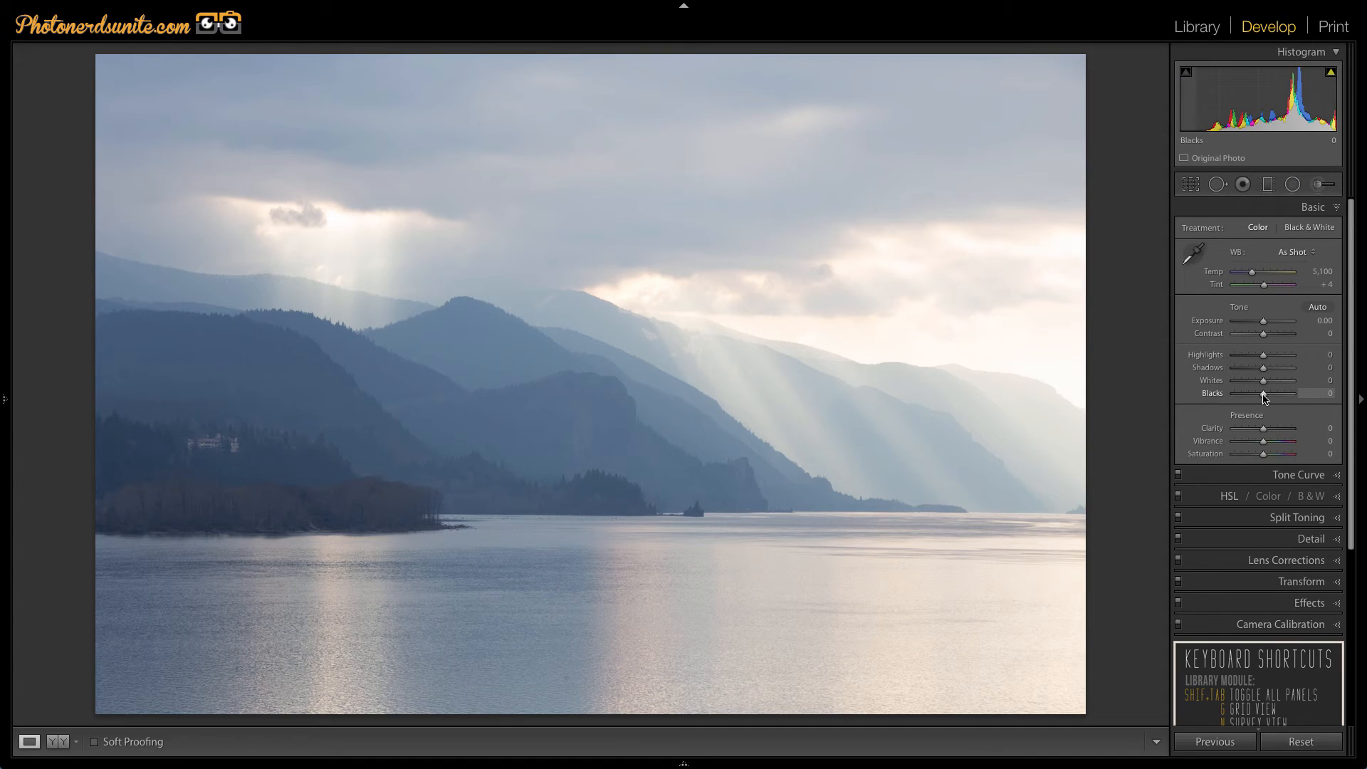
# Compare Blacks at +100 and -100, ending deep at about -73.
pyautogui.moveTo(1268, 393); pyautogui.dragTo(1293, 393)
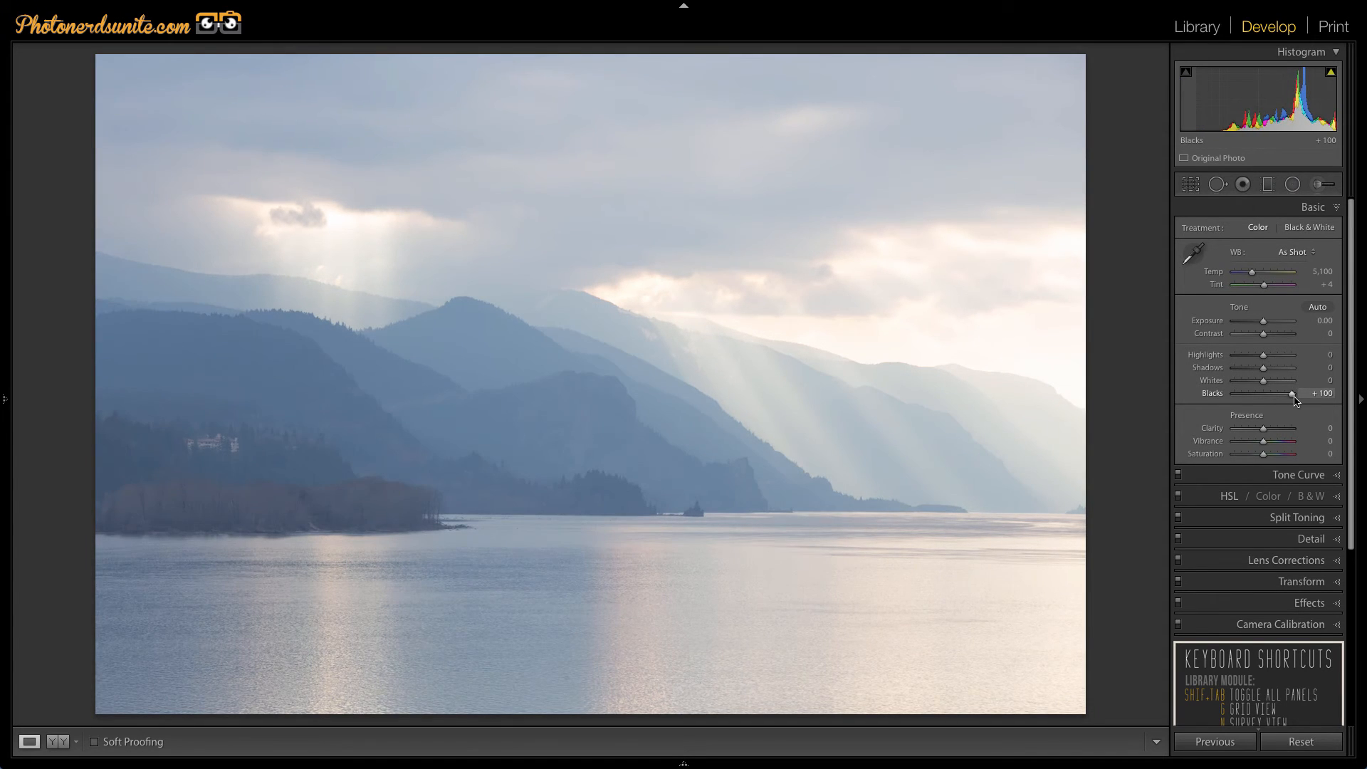
pyautogui.moveTo(1293, 393); pyautogui.dragTo(1234, 393)
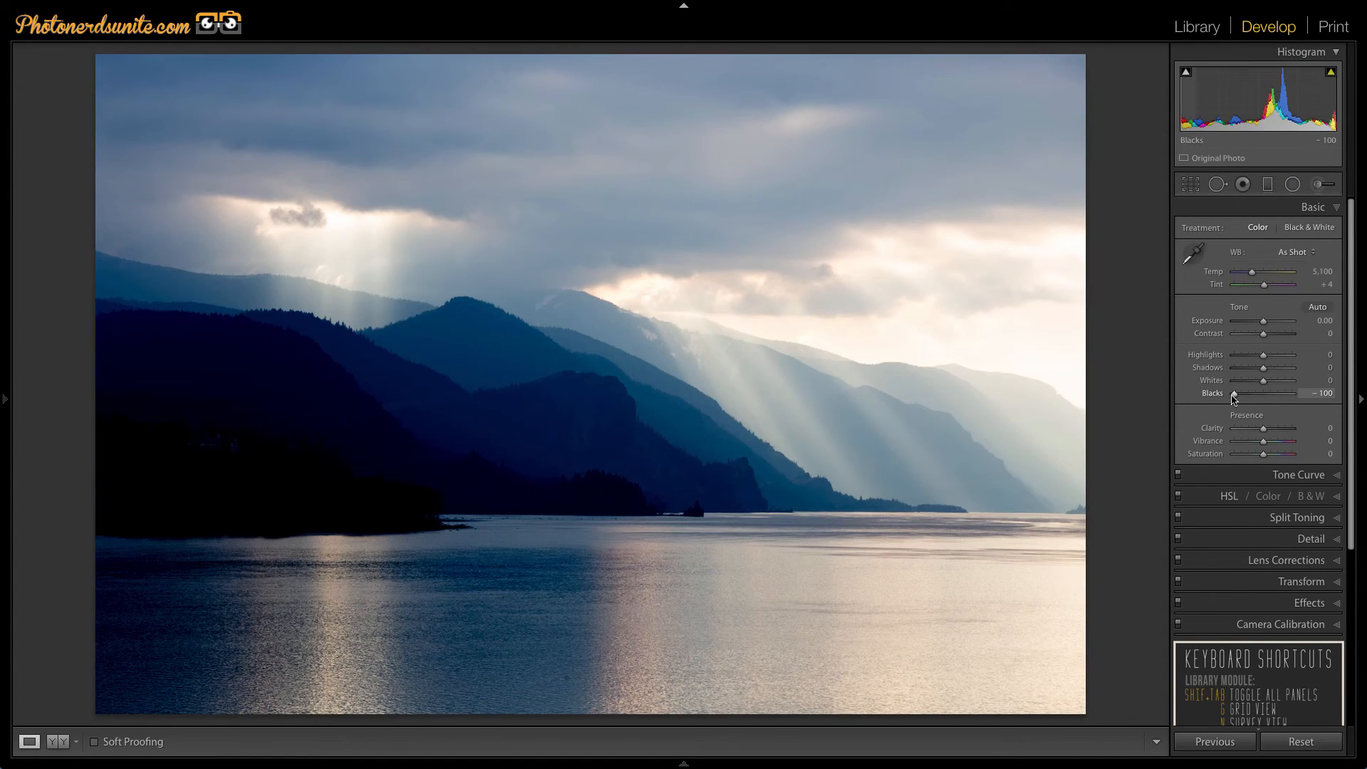
pyautogui.moveTo(1234, 393); pyautogui.dragTo(1290, 393)
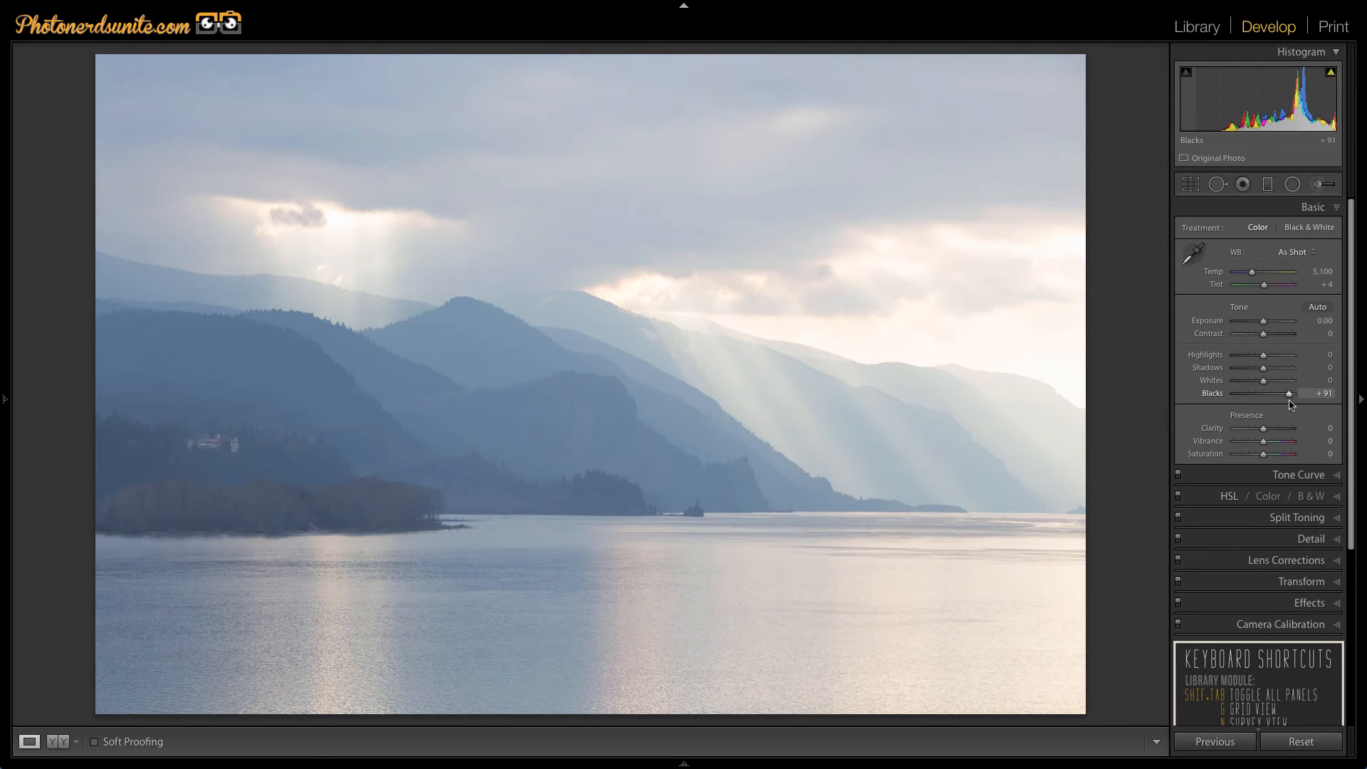
pyautogui.moveTo(1291, 393); pyautogui.dragTo(1225, 393)
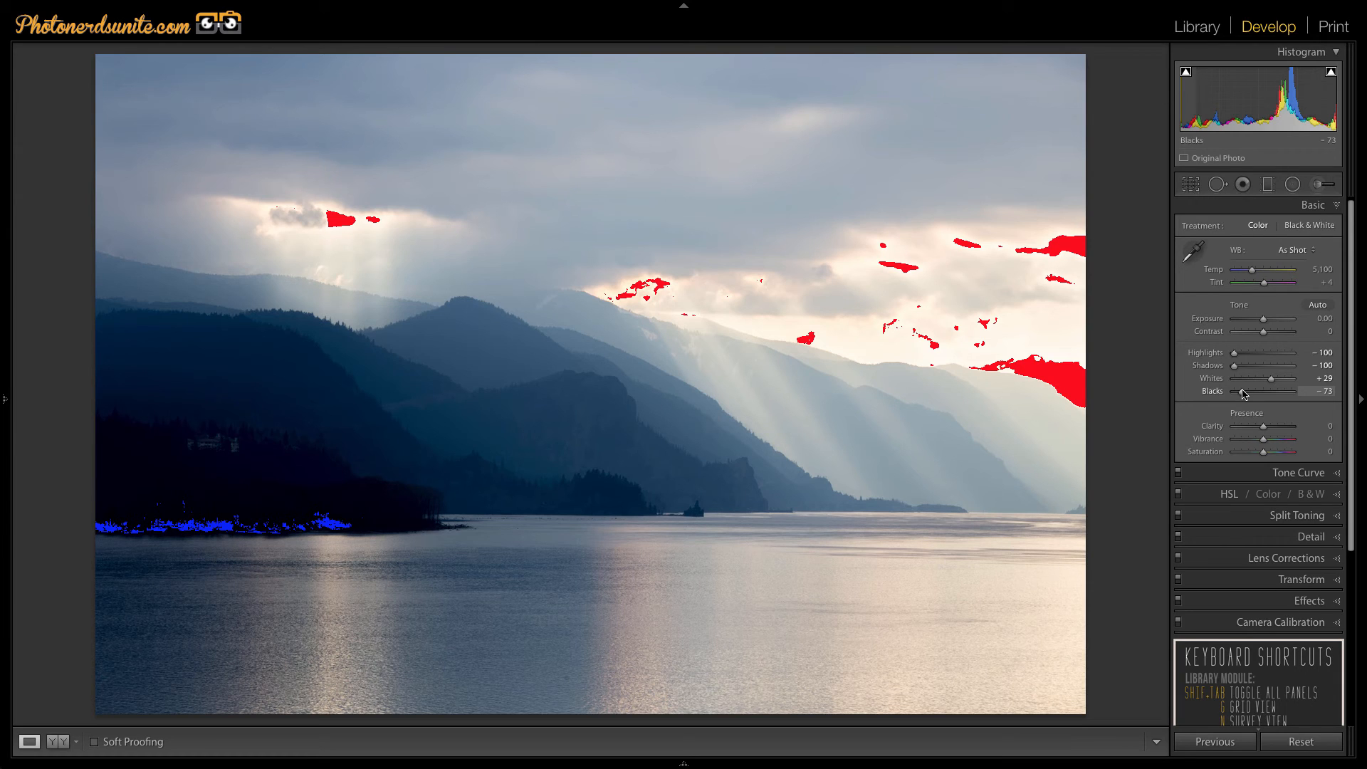
# Ease Blacks to about -68 so the shoreline shows no clipping.
pyautogui.moveTo(1271, 378); pyautogui.dragTo(1274, 378)
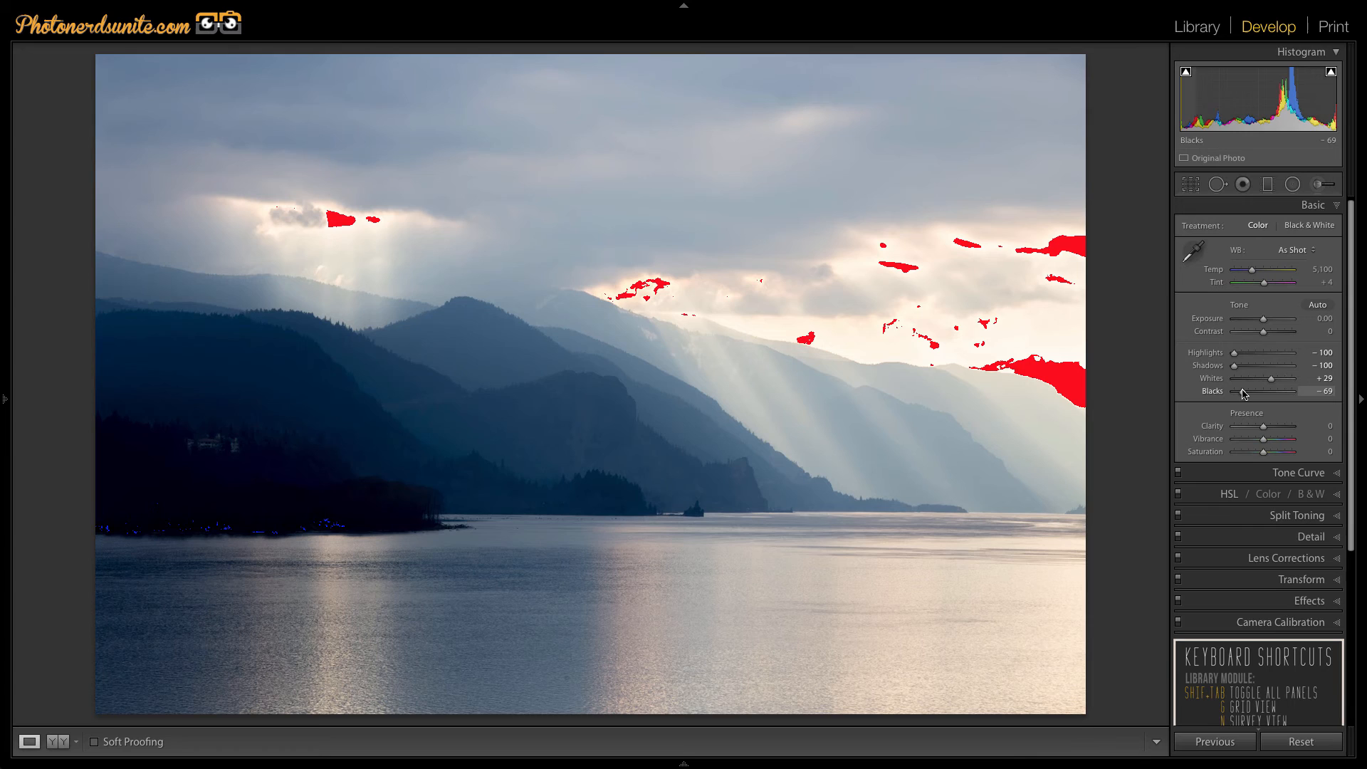
pyautogui.moveTo(1246, 391); pyautogui.dragTo(1249, 391)
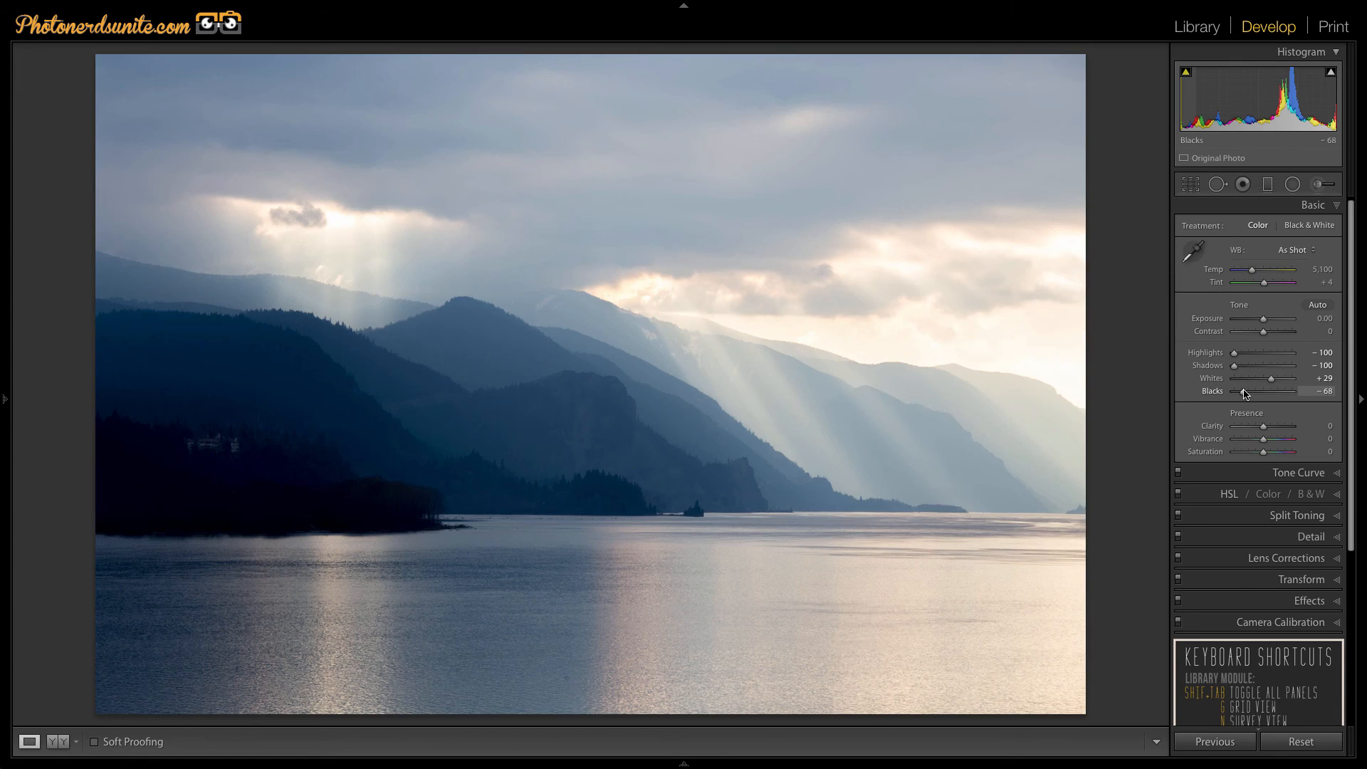
# Show the unedited Before view of the gorge photo for comparison.
pyautogui.click(29, 741)
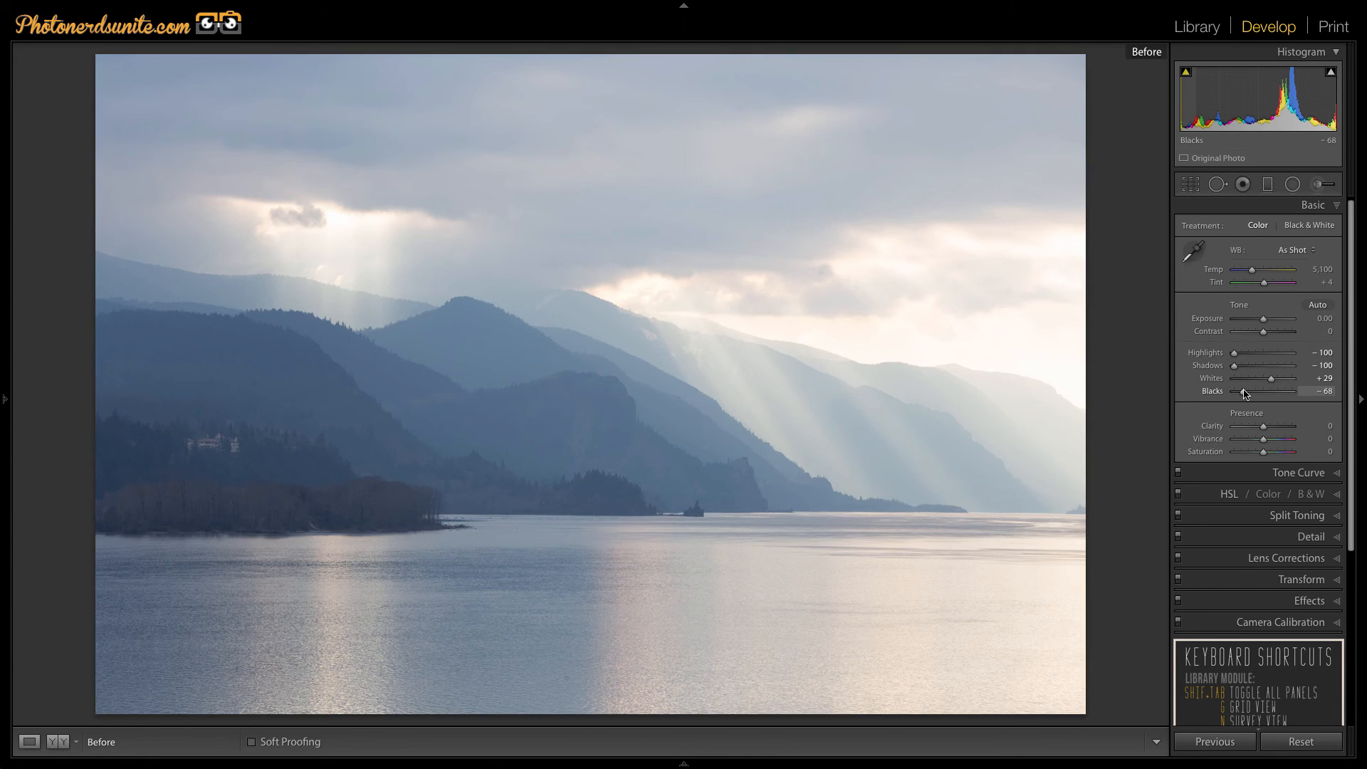